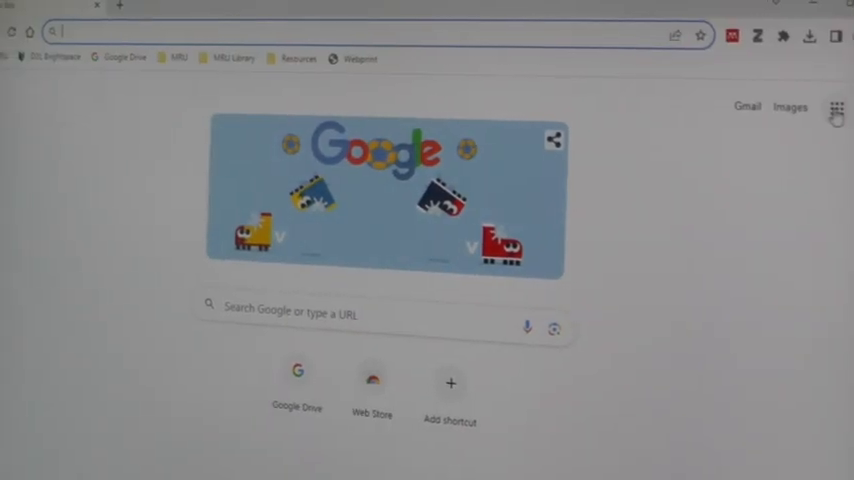
Step: Launch Google Meet from the Google apps grid on Chrome's new tab page
left_click(833, 106)
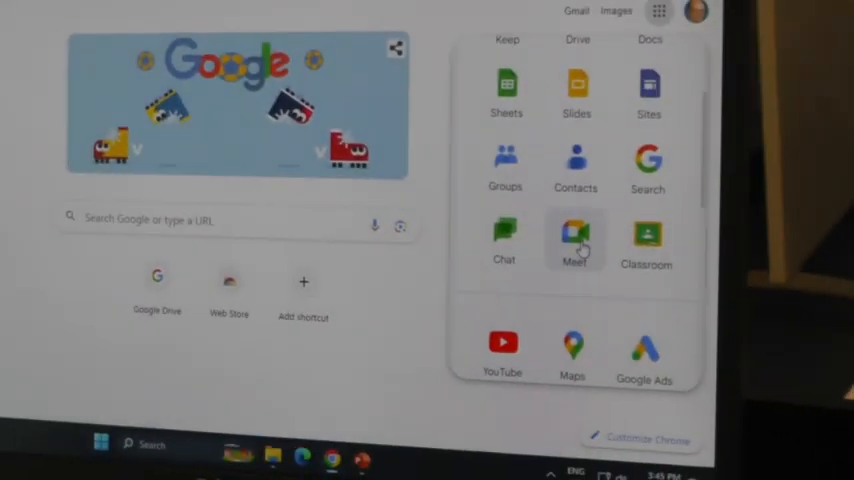
left_click(575, 235)
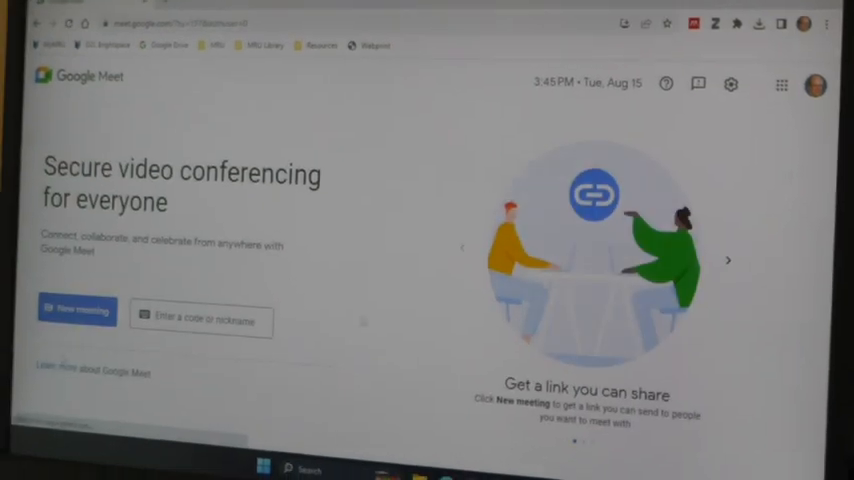
left_click(79, 310)
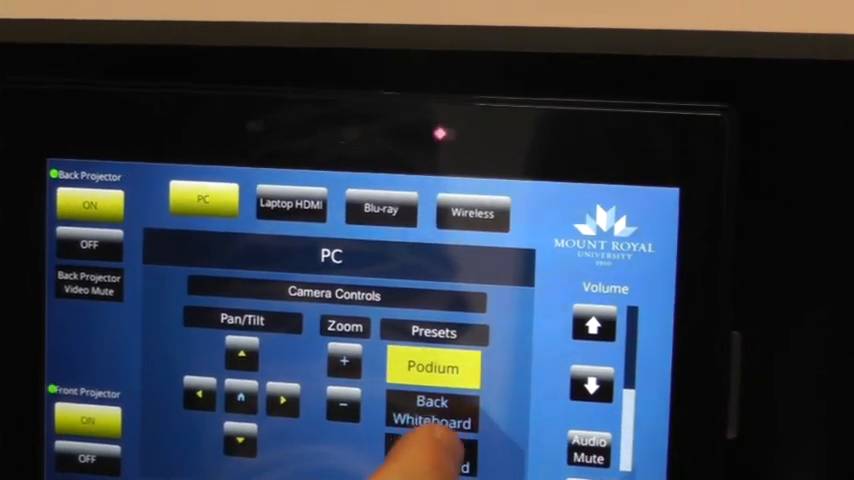
Step: Switch the room camera preset from Podium to Back Whiteboard
left_click(431, 420)
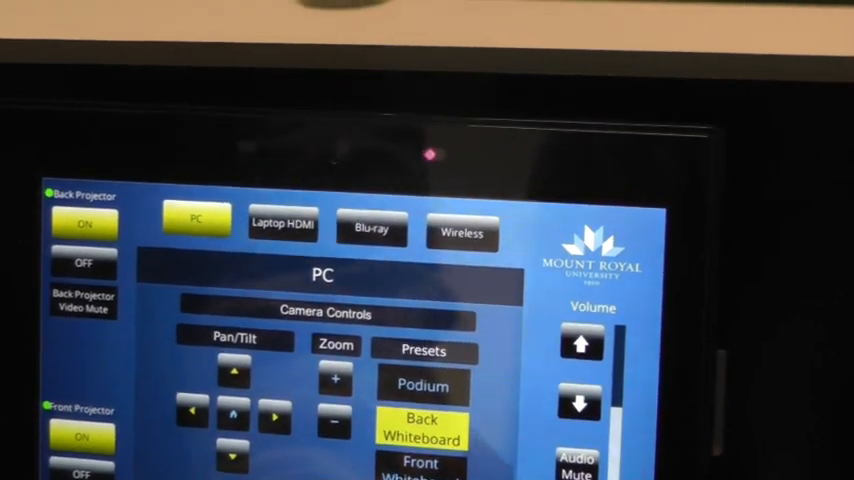